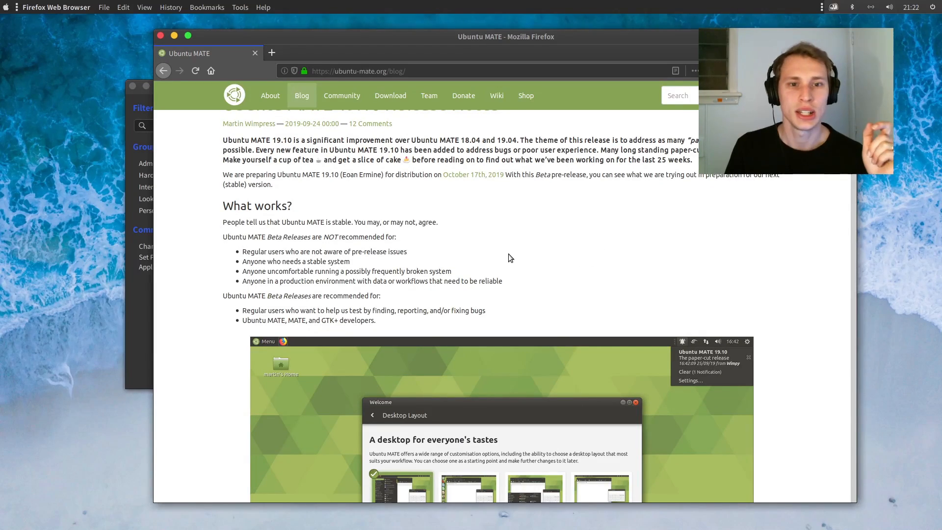
- Scroll the release notes down until the Compiz & Compton and New Key-bindings sections show
{"action": "scroll", "scroll_direction": "down", "scroll_amount": 3}
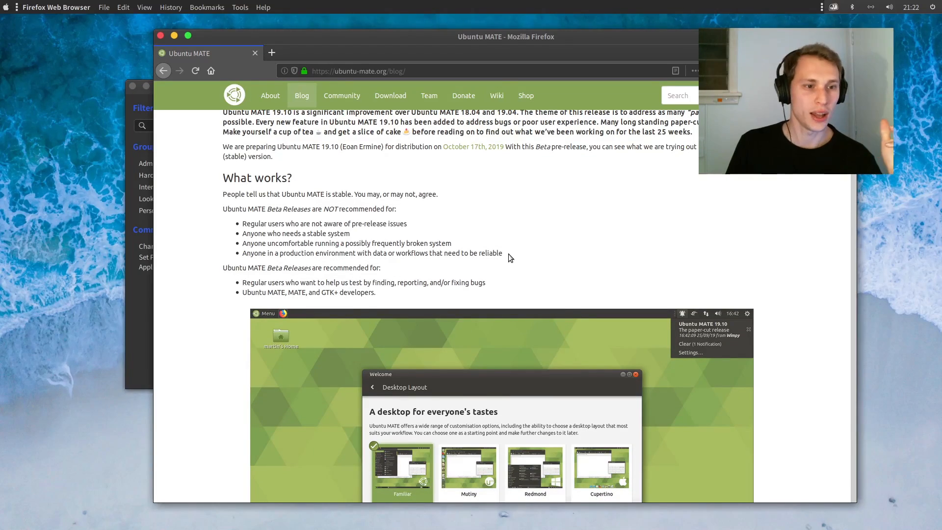
{"action": "scroll", "scroll_direction": "down", "scroll_amount": 3}
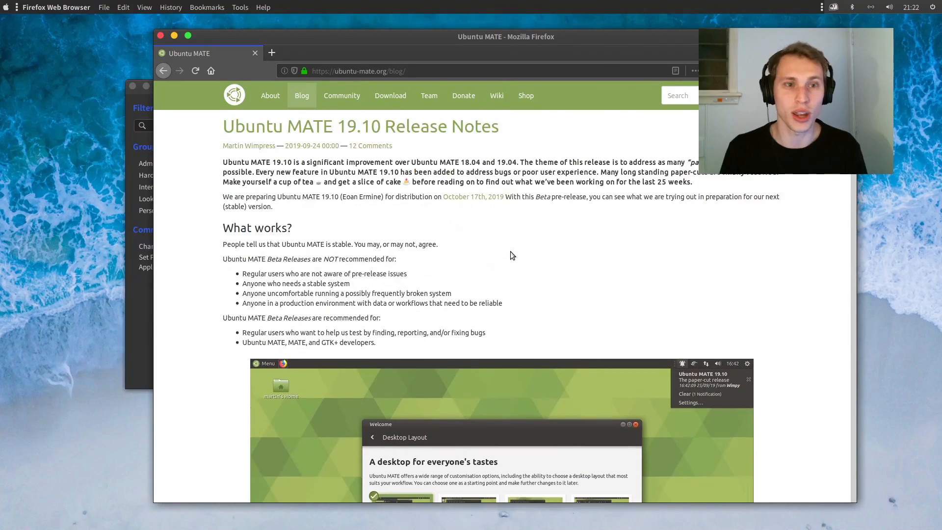
{"action": "scroll", "scroll_direction": "down", "scroll_amount": 3}
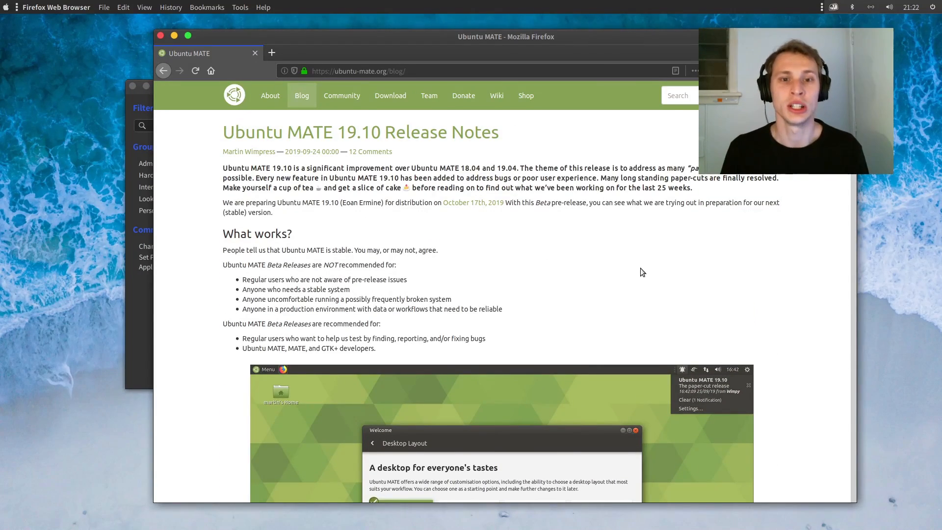
{"action": "scroll", "scroll_direction": "down", "scroll_amount": 3}
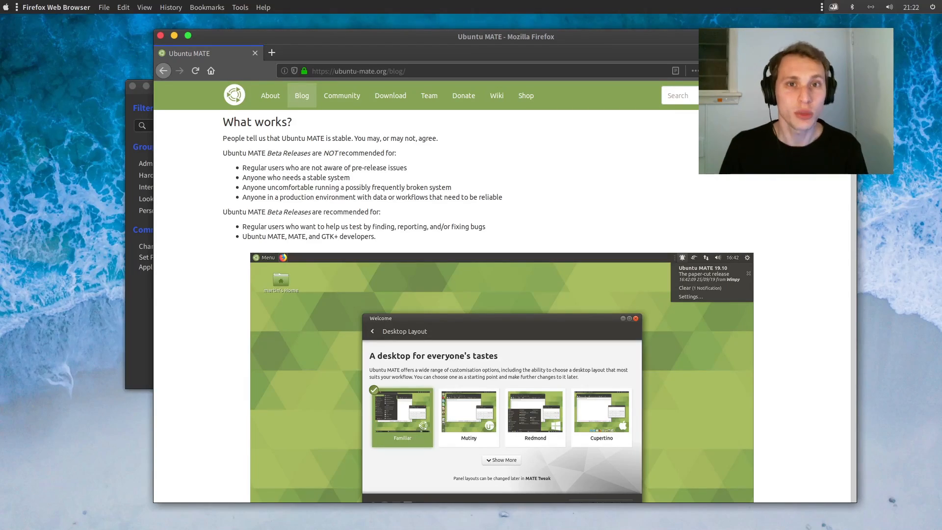
{"action": "scroll", "scroll_direction": "down", "scroll_amount": 3}
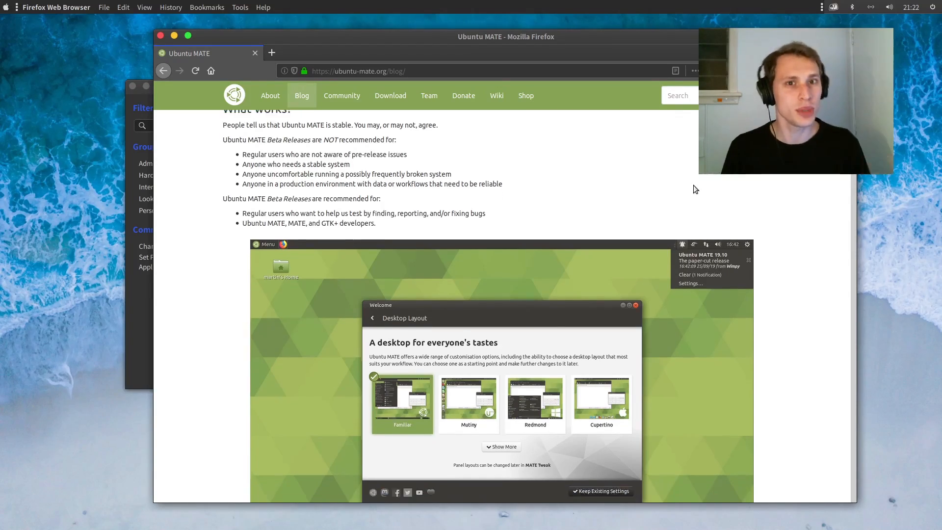
{"action": "scroll", "scroll_direction": "down", "scroll_amount": 3}
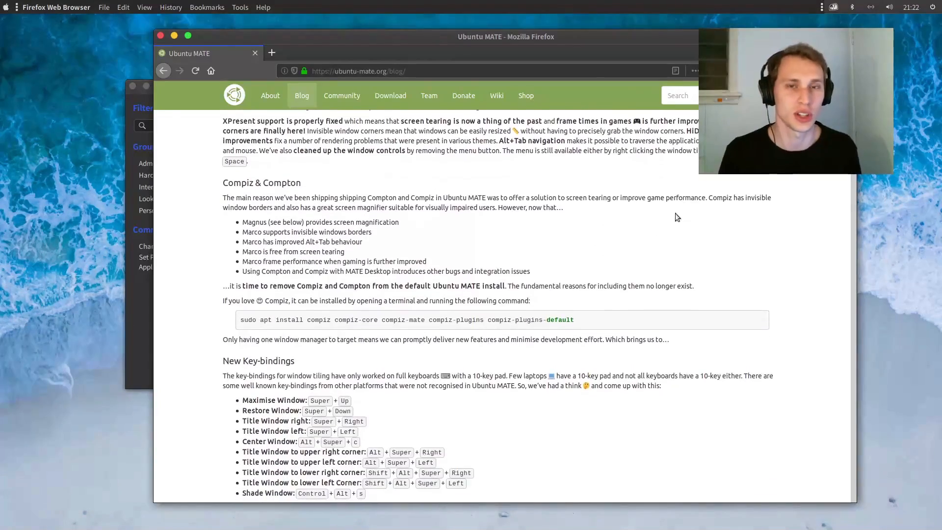
- Read down the release notes through the Panel & Indicator improvements section
{"action": "scroll", "scroll_direction": "down", "scroll_amount": 3}
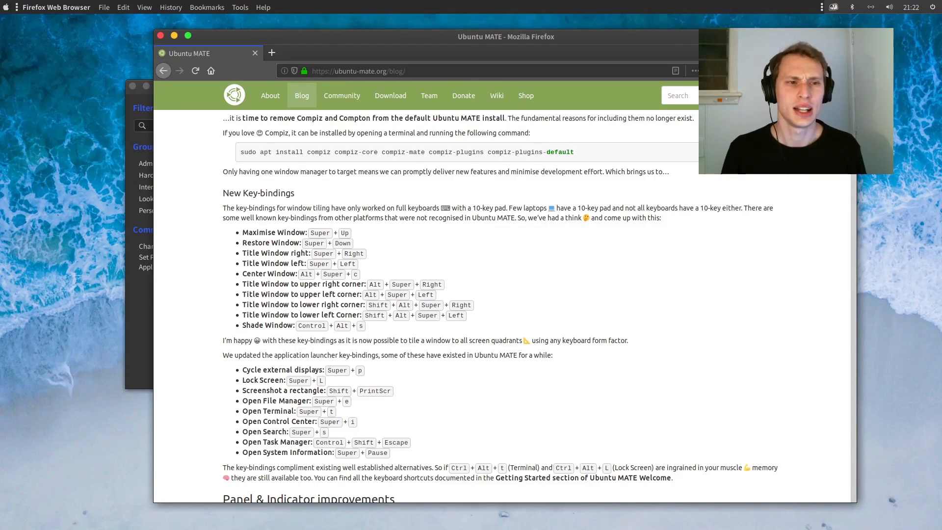
{"action": "scroll", "scroll_direction": "down", "scroll_amount": 3}
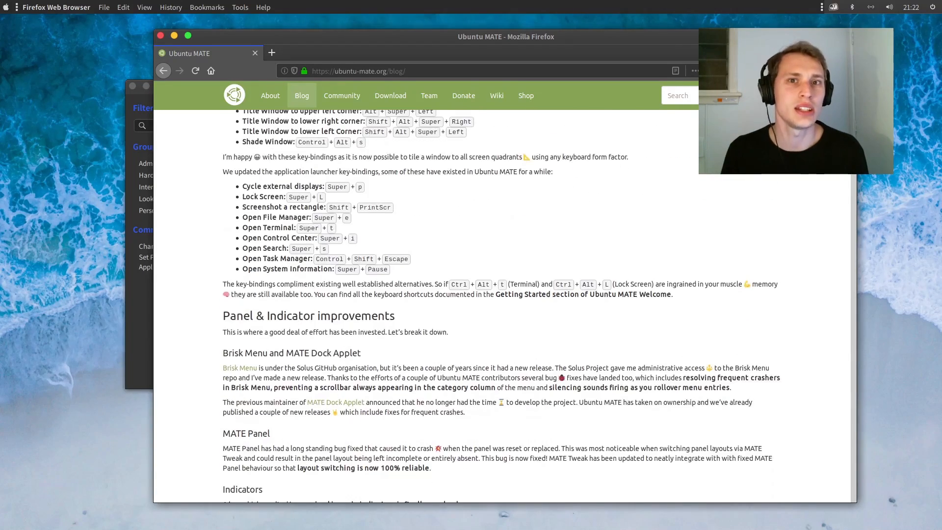
{"action": "scroll", "scroll_direction": "down", "scroll_amount": 3}
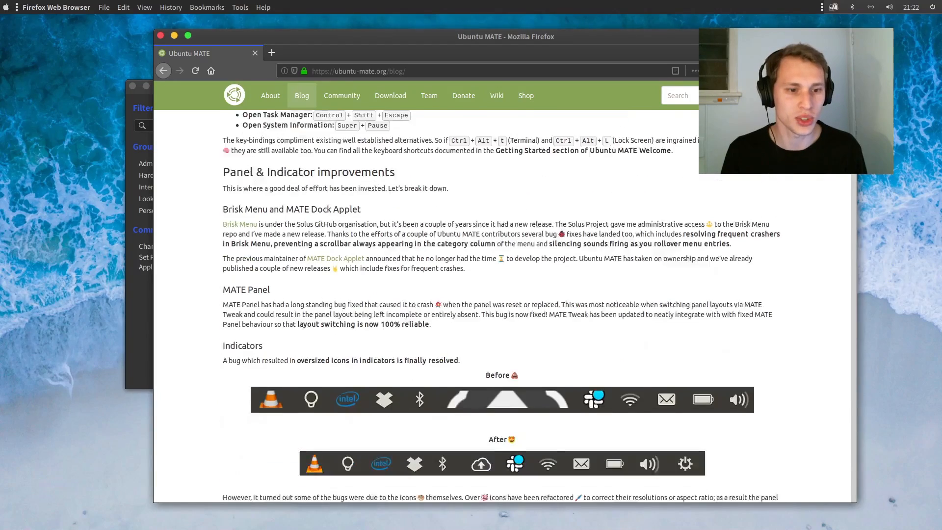
{"action": "scroll", "scroll_direction": "down", "scroll_amount": 3}
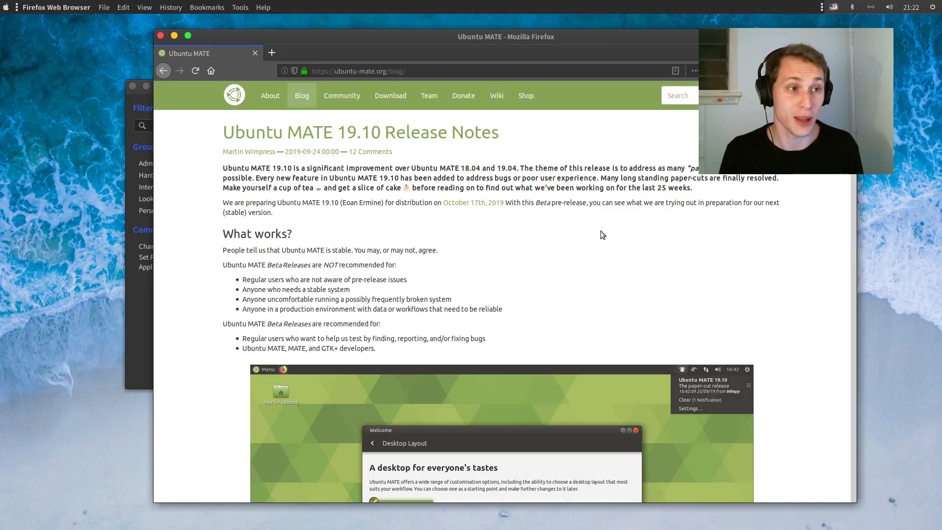
{"action": "mouse_move", "coordinate": [105, 262]}
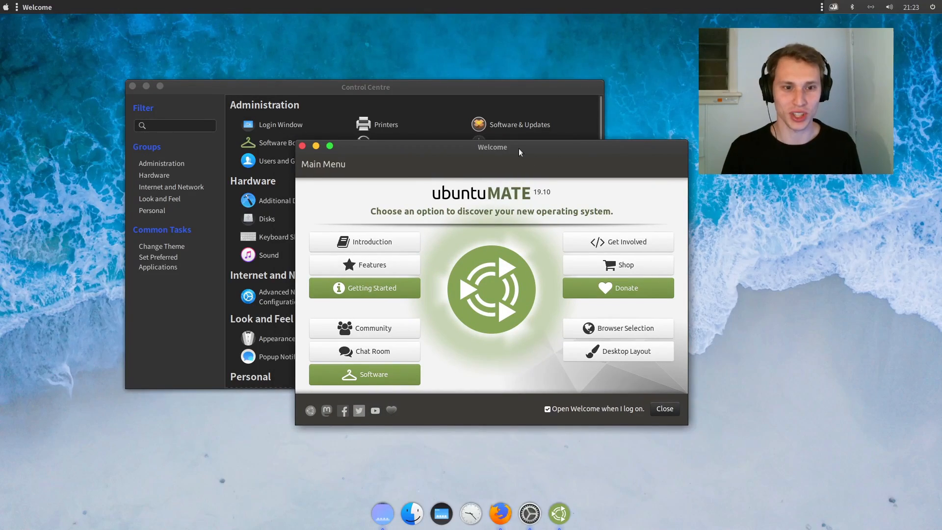
{"action": "mouse_move", "coordinate": [373, 144]}
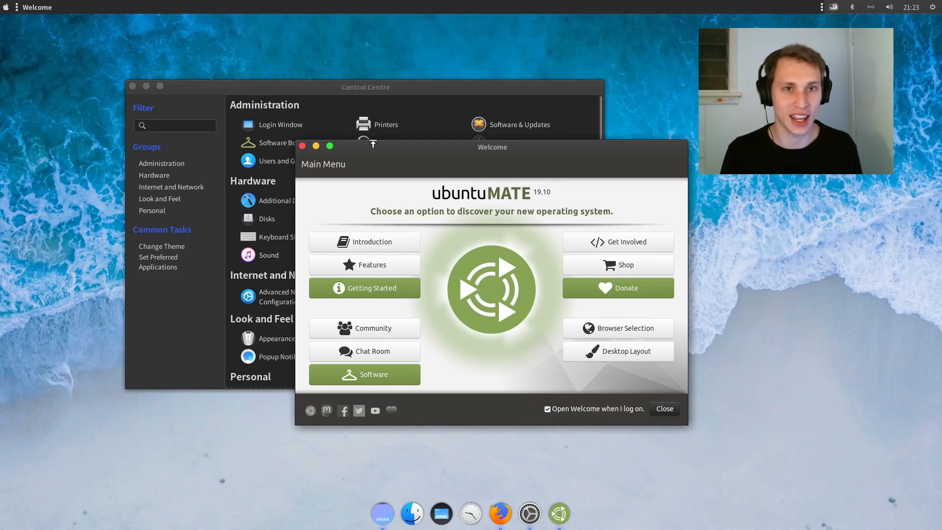
{"action": "mouse_move", "coordinate": [381, 152]}
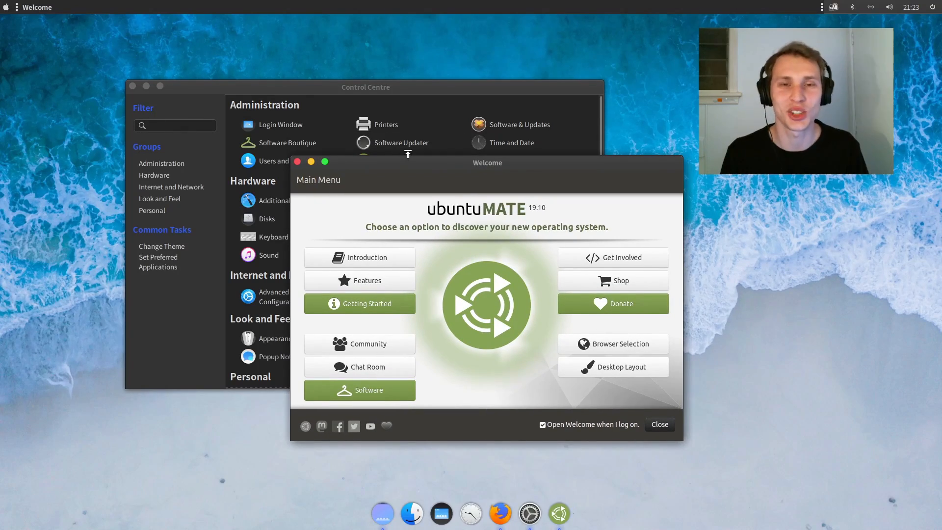
- Drag the Ubuntu MATE Welcome window to a new spot on the desktop
{"action": "left_click_drag", "start_coordinate": [487, 162], "coordinate": [477, 150]}
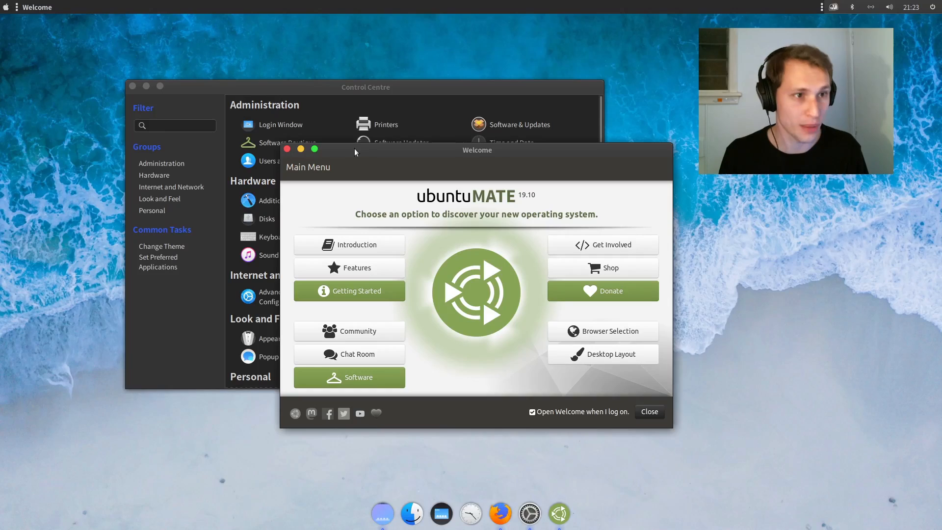
{"action": "left_click_drag", "start_coordinate": [477, 150], "coordinate": [488, 155]}
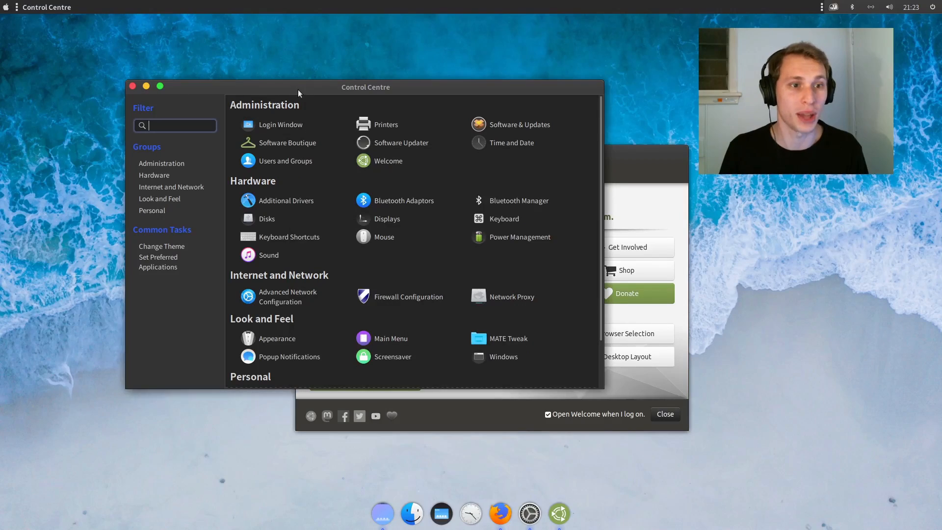
- Move the Control Centre window left, centre, then back left, and scroll toward Personal
{"action": "left_click", "coordinate": [175, 125]}
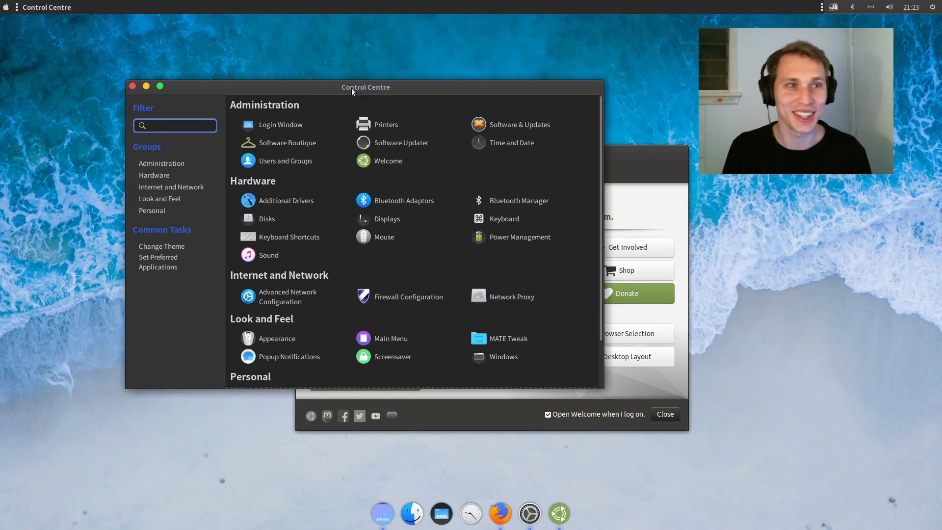
{"action": "left_click_drag", "start_coordinate": [365, 87], "coordinate": [320, 78]}
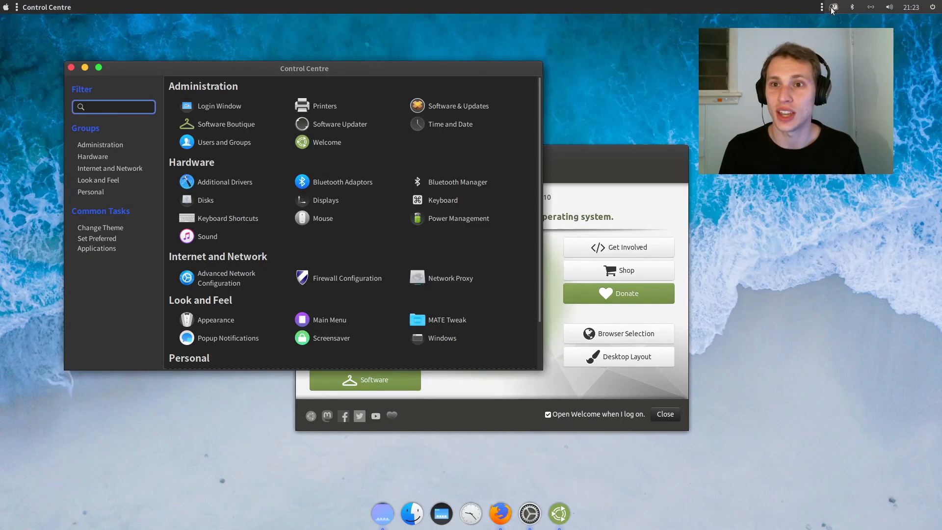
{"action": "left_click", "coordinate": [834, 6]}
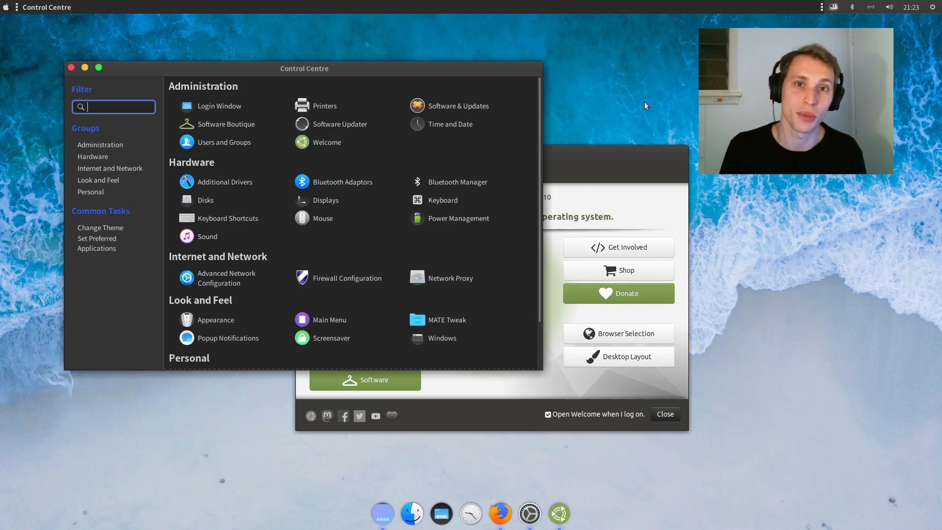
{"action": "left_click_drag", "start_coordinate": [304, 68], "coordinate": [457, 75]}
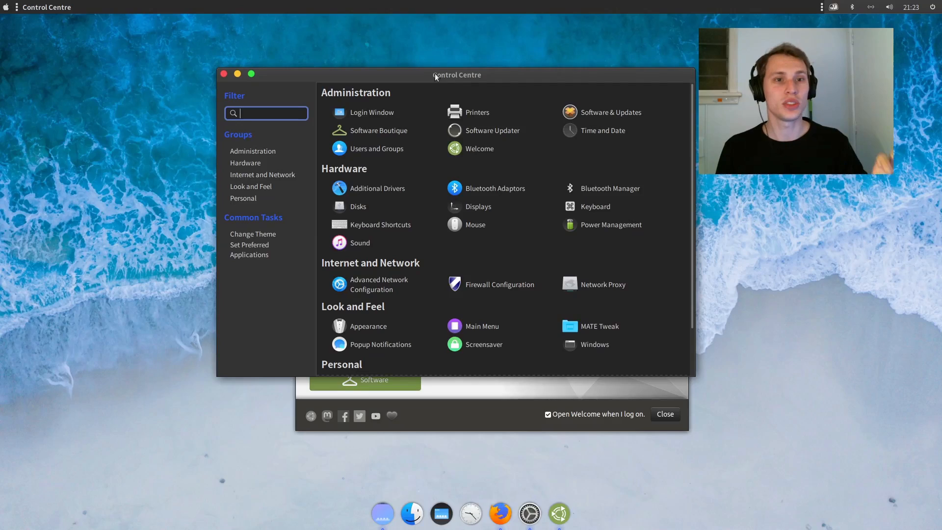
{"action": "left_click_drag", "start_coordinate": [456, 75], "coordinate": [373, 71]}
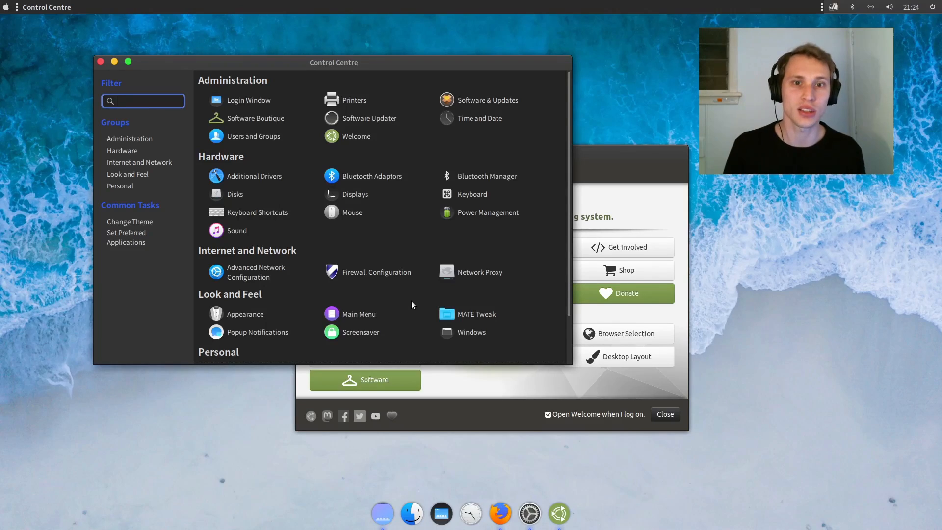
{"action": "scroll", "scroll_direction": "down", "scroll_amount": 3}
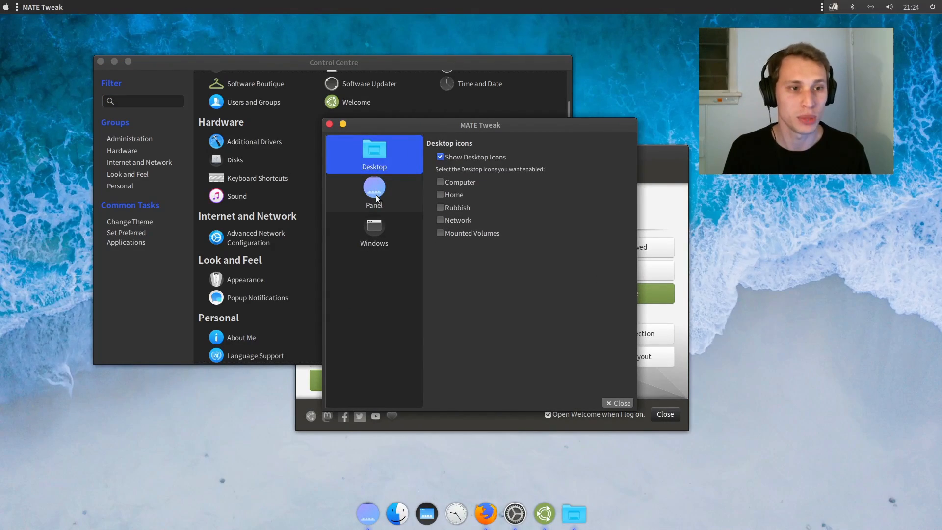
- Show MATE Tweak's Panel page with Cupertino layout, dock, HUD and pull-down terminal
{"action": "left_click", "coordinate": [374, 192]}
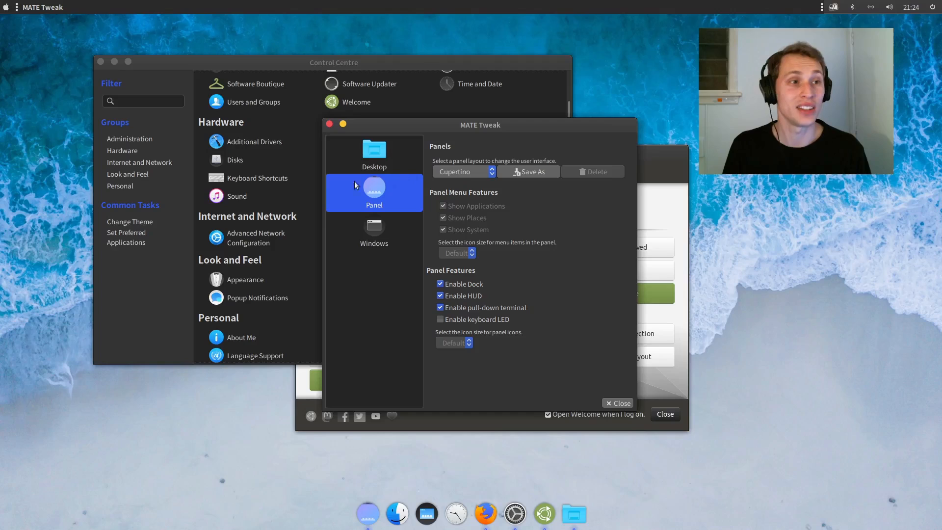
{"action": "mouse_move", "coordinate": [443, 500]}
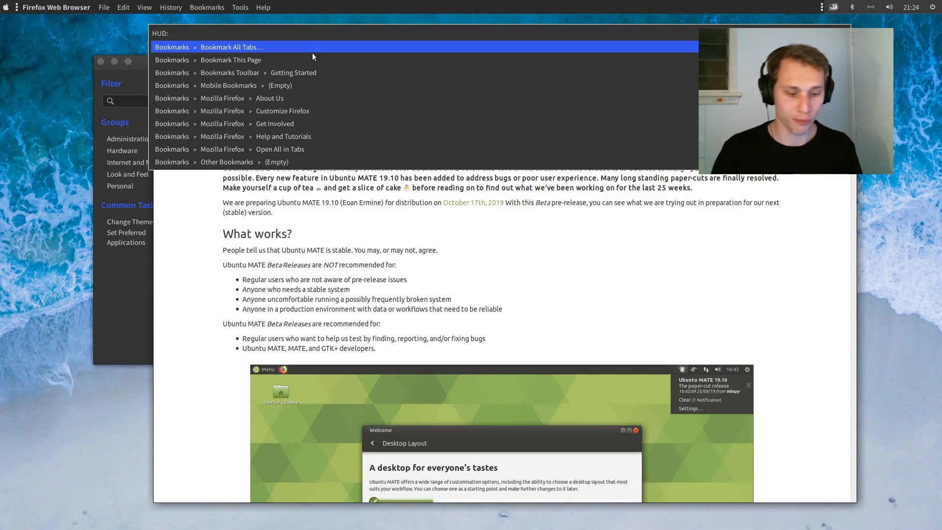
- Search Firefox menu commands for "tab" in the HUD, then dismiss it
{"action": "type", "text": "tab"}
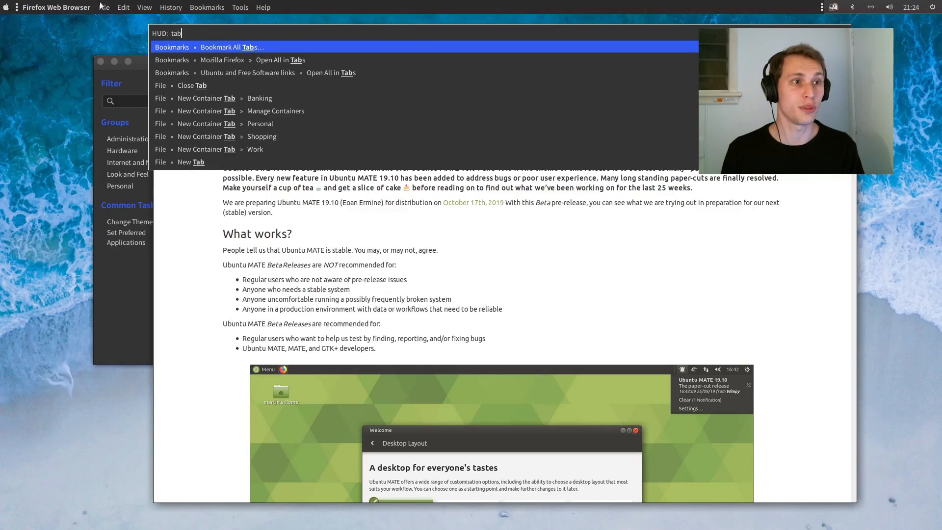
{"action": "left_click", "coordinate": [238, 8]}
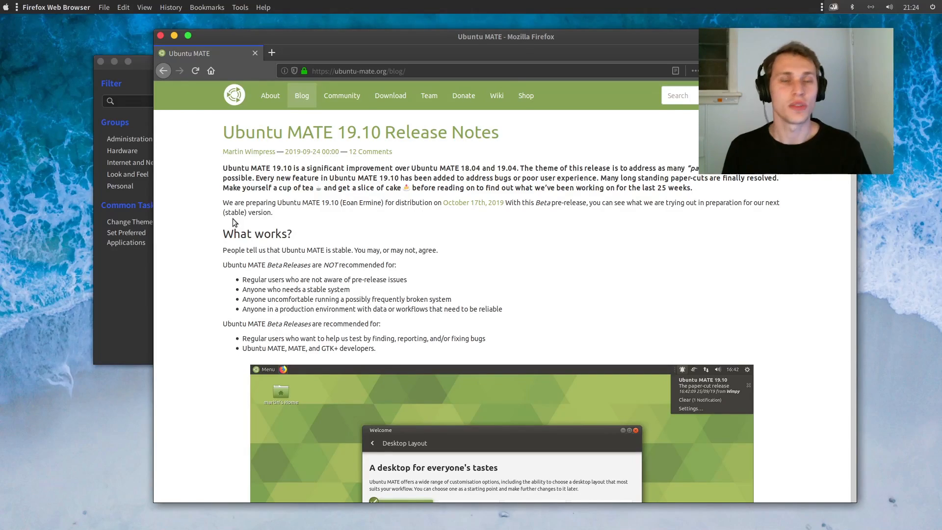
- Scroll past MATE Desktop 1.22.2 to the Compiz & Compton and New Key-bindings sections
{"action": "scroll", "scroll_direction": "down", "scroll_amount": 3}
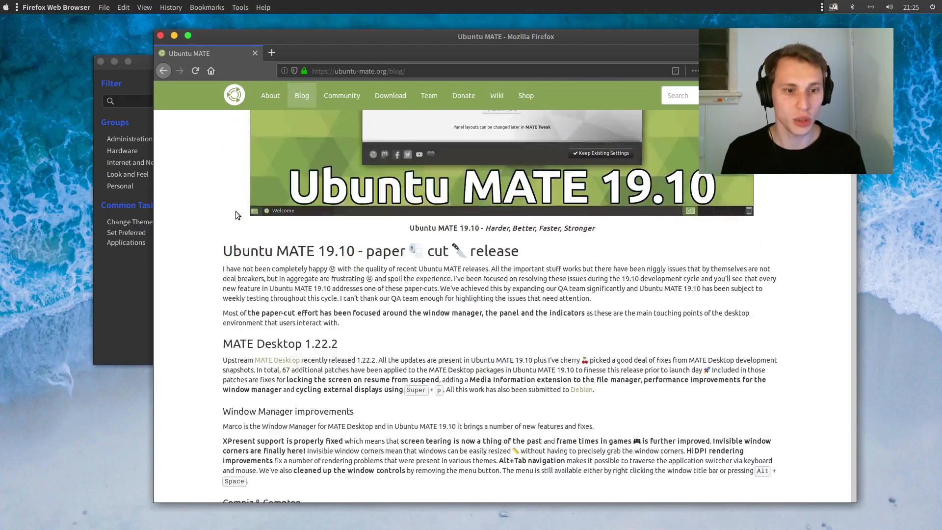
{"action": "scroll", "scroll_direction": "down", "scroll_amount": 3}
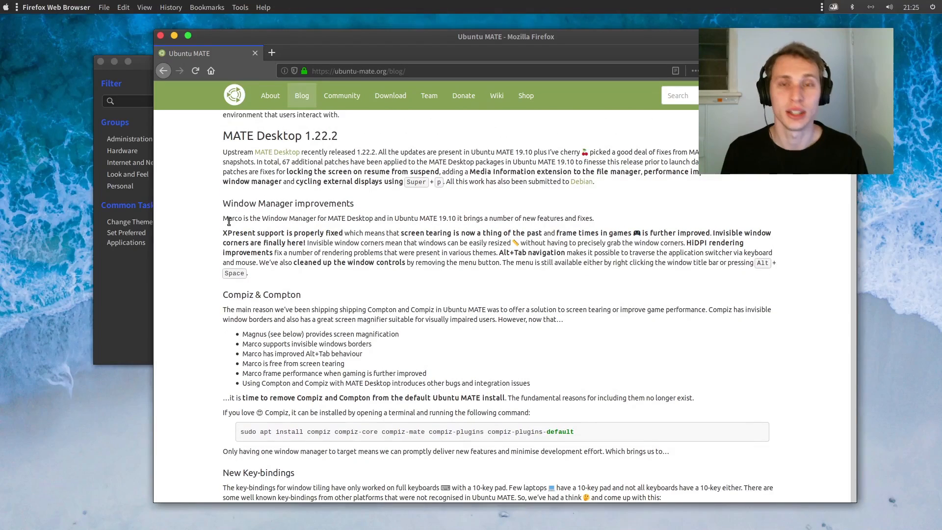
{"action": "scroll", "scroll_direction": "down", "scroll_amount": 3}
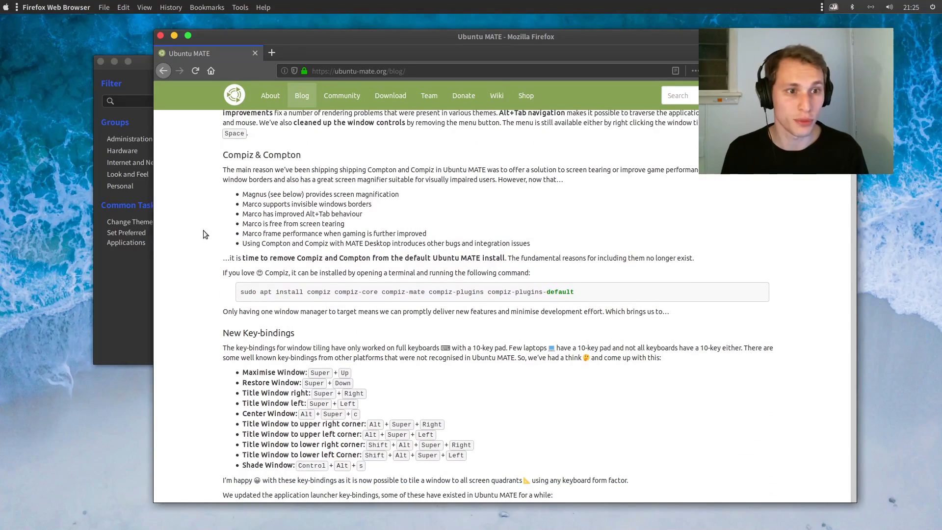
{"action": "scroll", "scroll_direction": "down", "scroll_amount": 3}
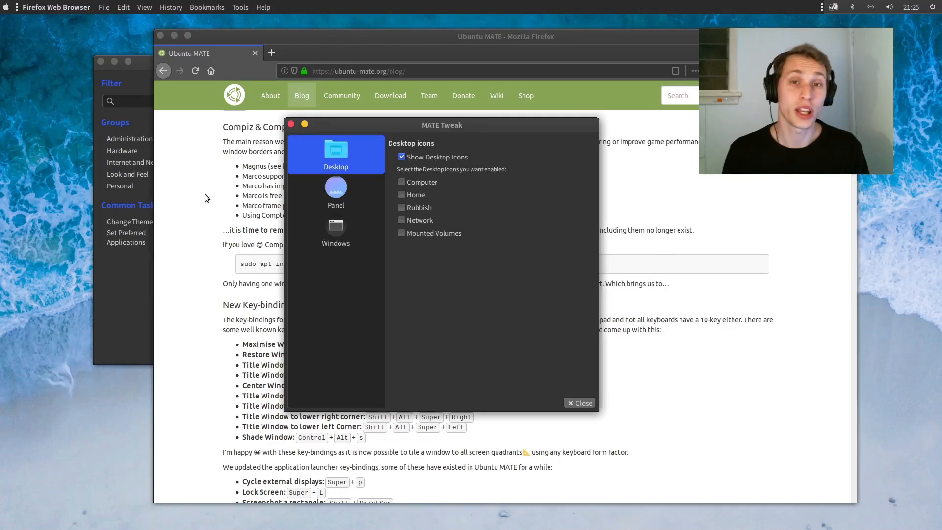
- Review MATE Tweak's Windows settings with the Marco window manager, then close MATE Tweak
{"action": "left_click", "coordinate": [336, 230]}
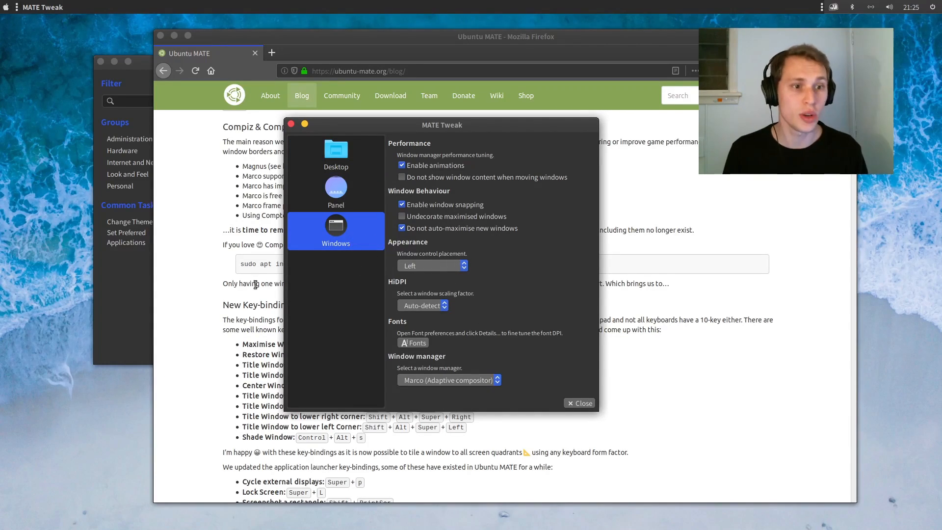
{"action": "left_click", "coordinate": [579, 402]}
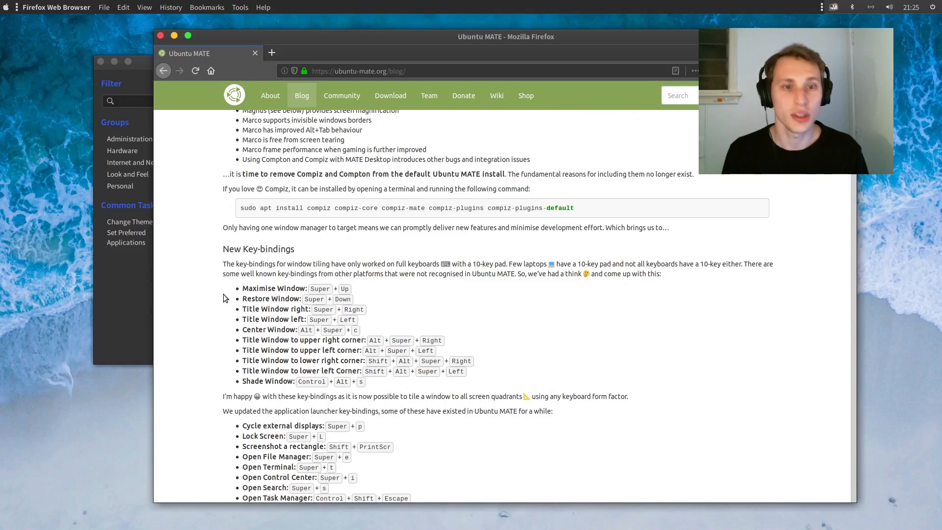
{"action": "scroll", "scroll_direction": "down", "scroll_amount": 3}
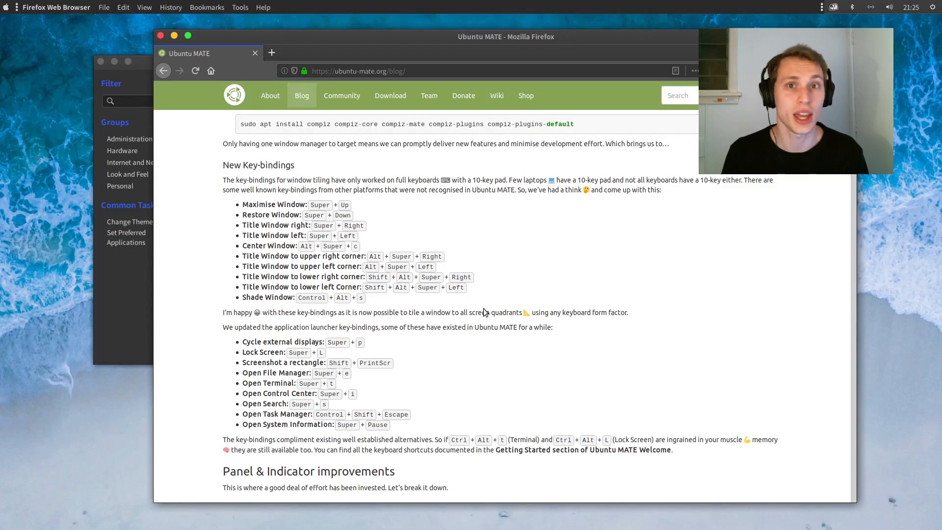
- Scroll past New Key-bindings to the Indicators fixes and MATE Window Applets sections
{"action": "scroll", "scroll_direction": "down", "scroll_amount": 3}
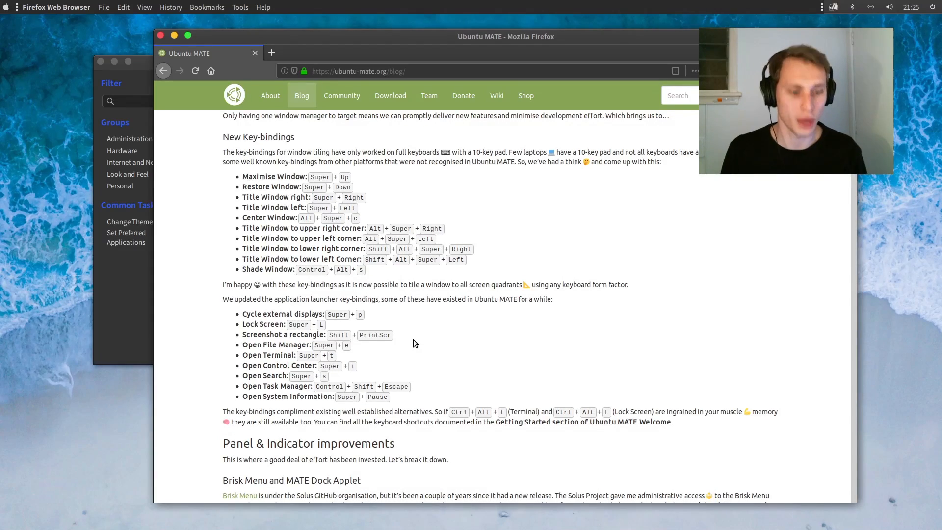
{"action": "mouse_move", "coordinate": [420, 327]}
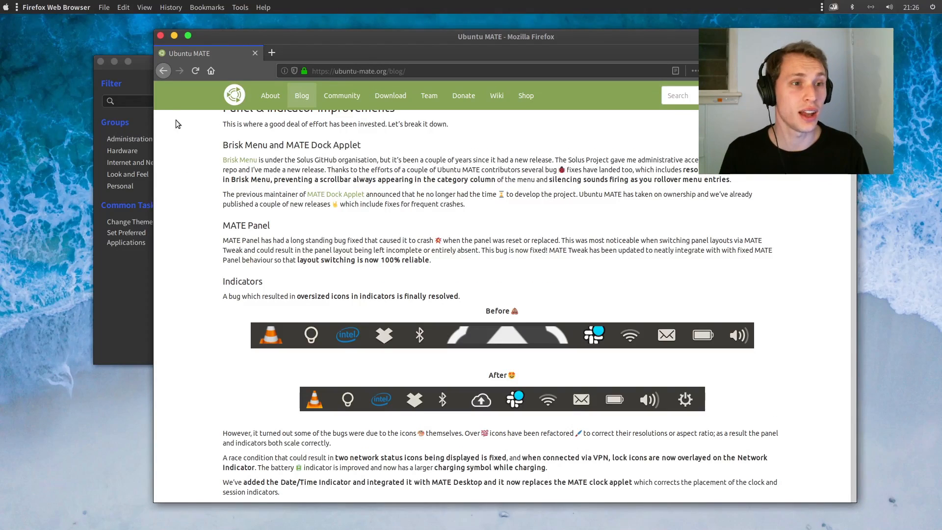
{"action": "scroll", "scroll_direction": "down", "scroll_amount": 3}
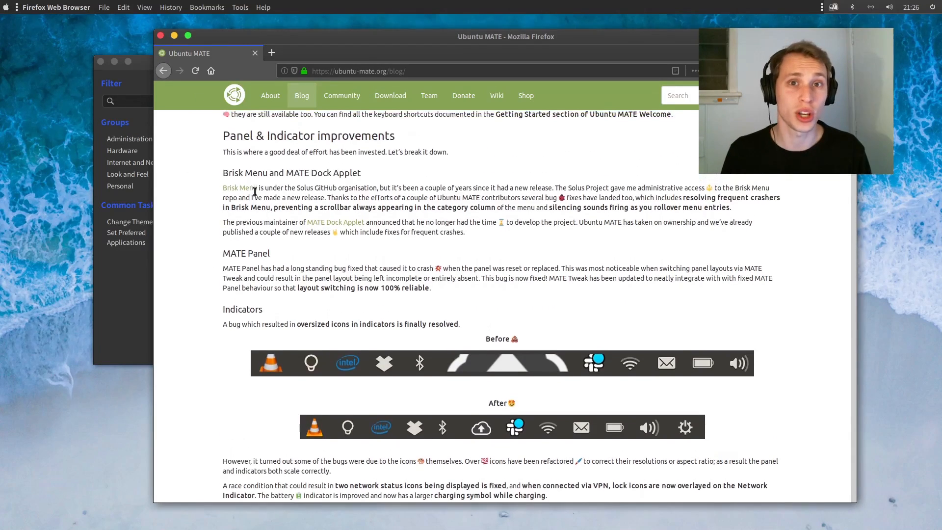
{"action": "scroll", "scroll_direction": "down", "scroll_amount": 3}
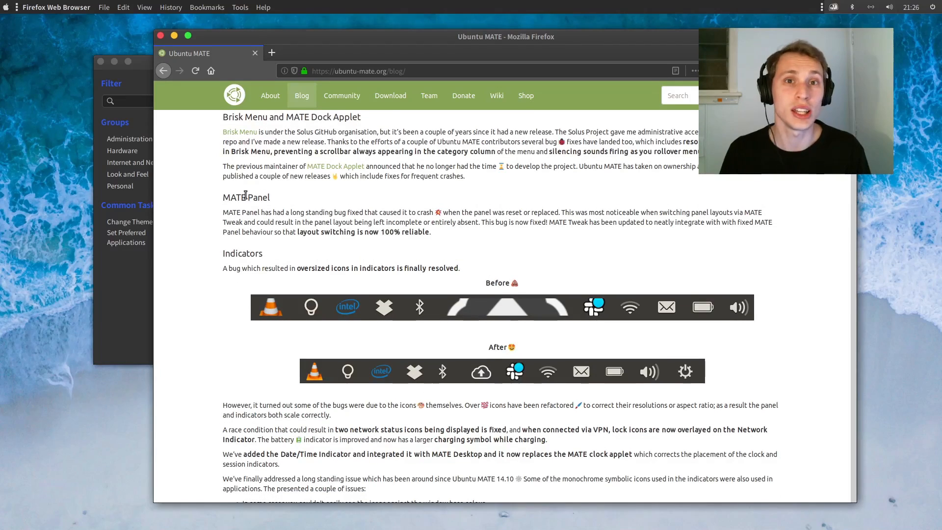
{"action": "scroll", "scroll_direction": "down", "scroll_amount": 3}
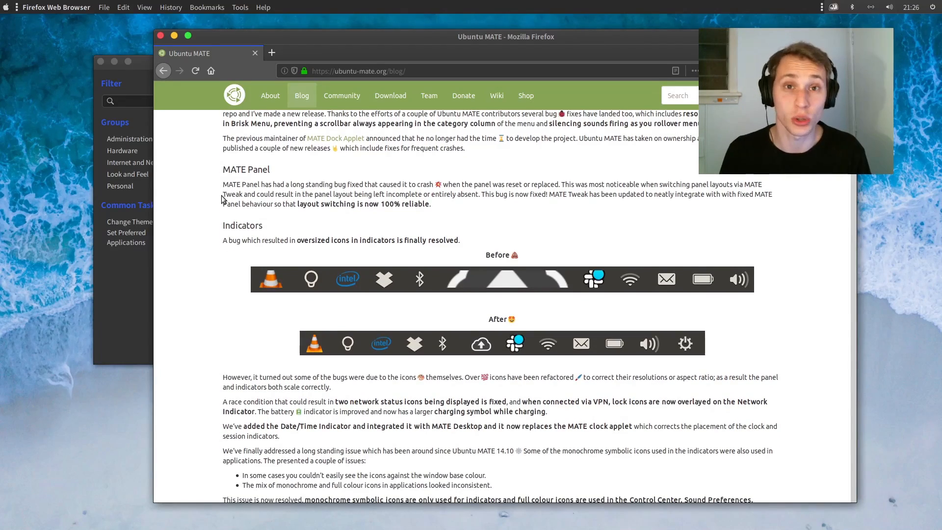
{"action": "scroll", "scroll_direction": "down", "scroll_amount": 3}
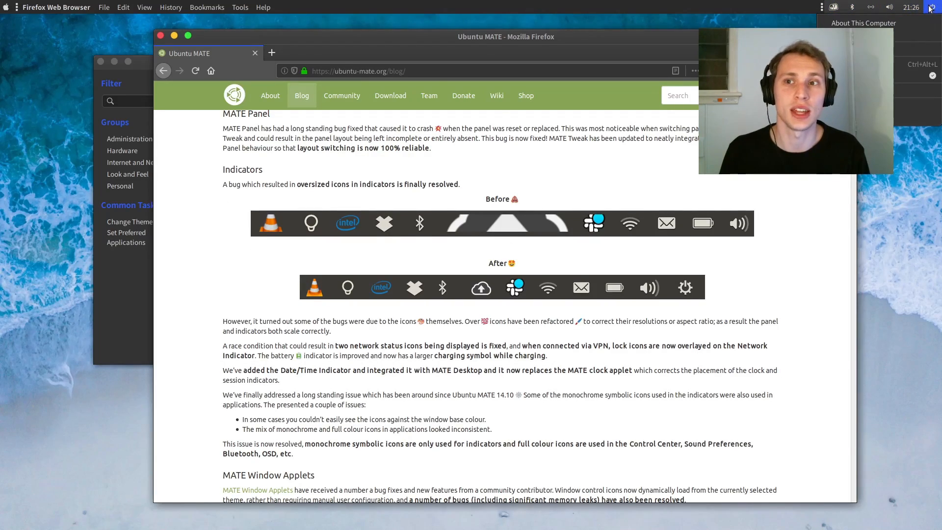
- Open and then dismiss the Bluetooth indicator menu in the top panel
{"action": "left_click", "coordinate": [853, 6]}
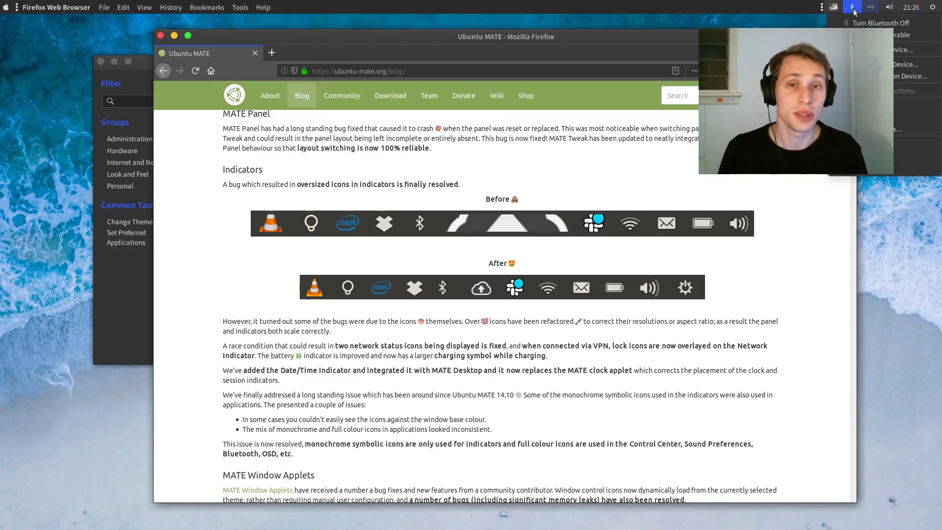
{"action": "left_click", "coordinate": [870, 7]}
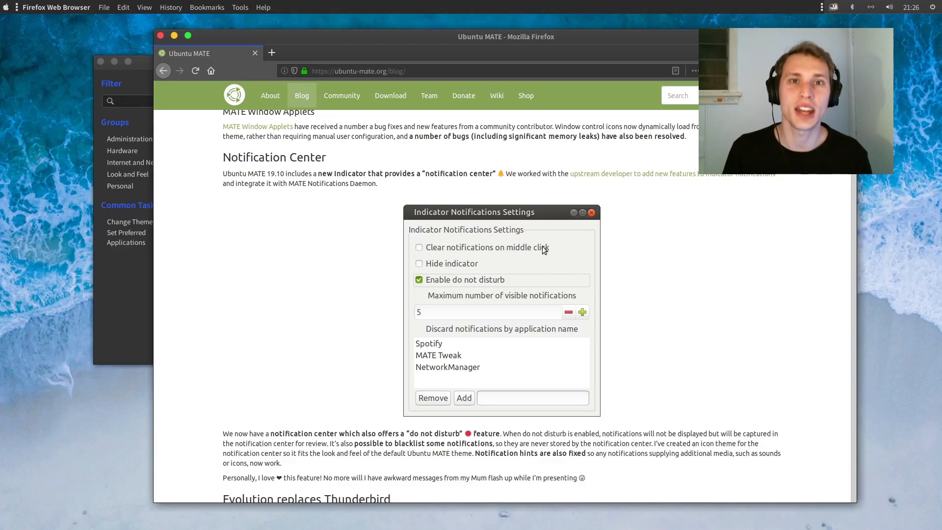
{"action": "mouse_move", "coordinate": [652, 200]}
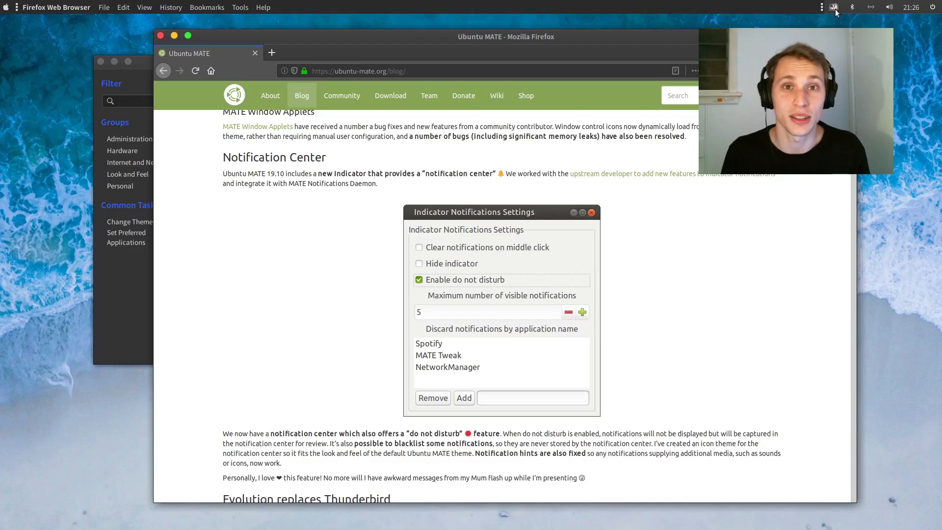
{"action": "mouse_move", "coordinate": [560, 172]}
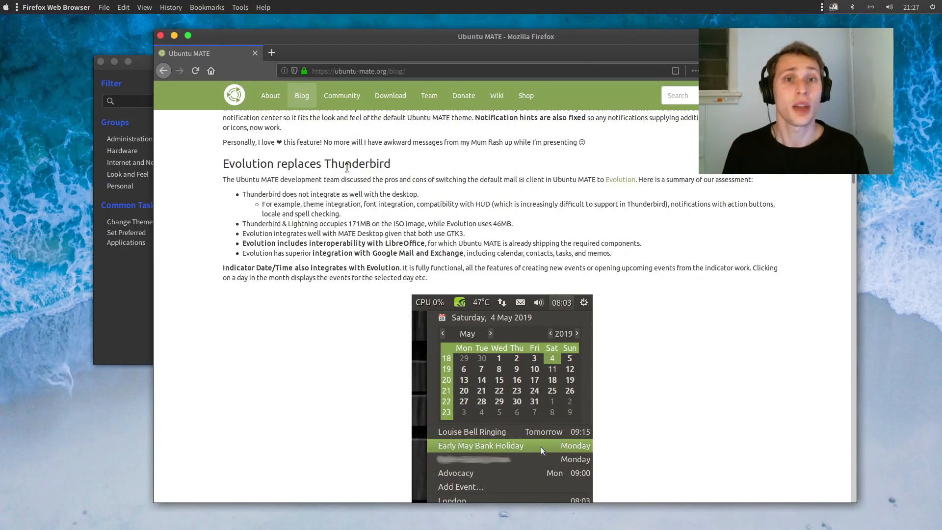
- Scroll the release notes past GNOME MPV, ISO optimisations and Magnus to the MATE Tweak and Welcome sections
{"action": "scroll", "scroll_direction": "down", "scroll_amount": 3}
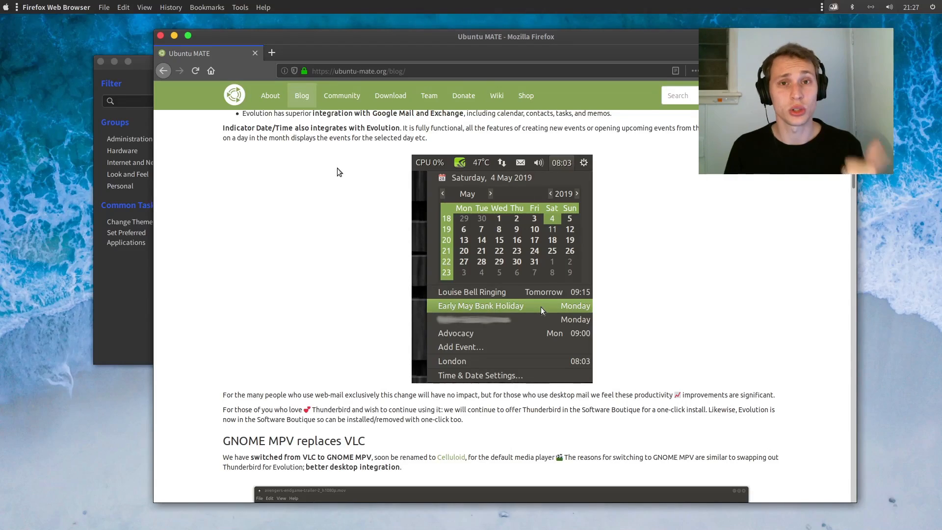
{"action": "scroll", "scroll_direction": "down", "scroll_amount": 3}
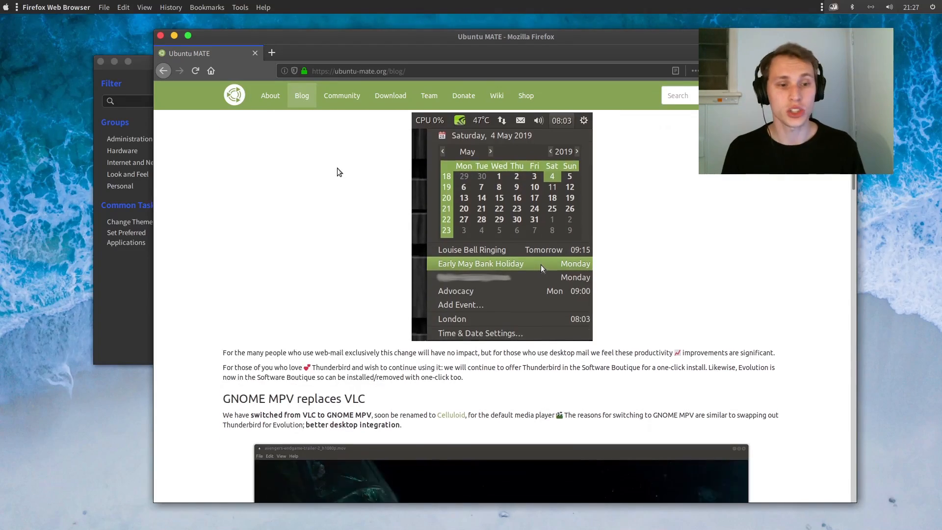
{"action": "scroll", "scroll_direction": "down", "scroll_amount": 3}
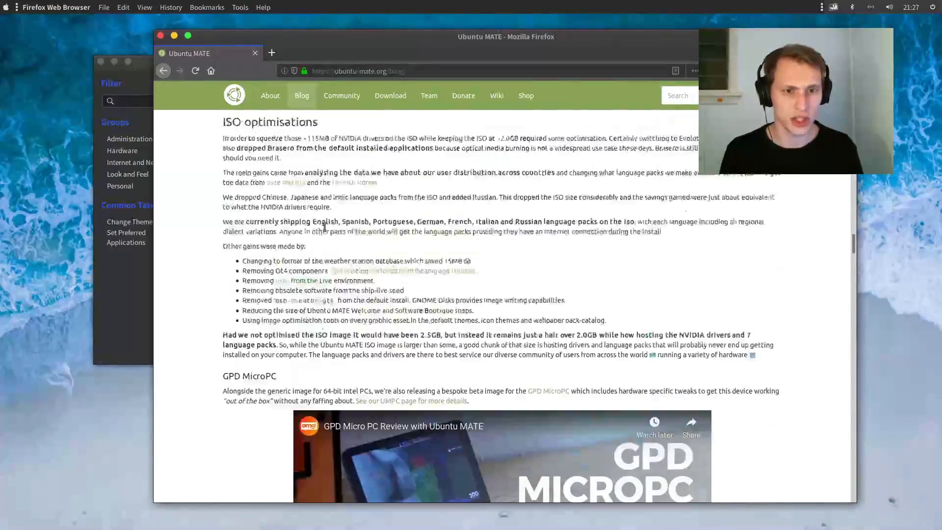
{"action": "scroll", "scroll_direction": "down", "scroll_amount": 3}
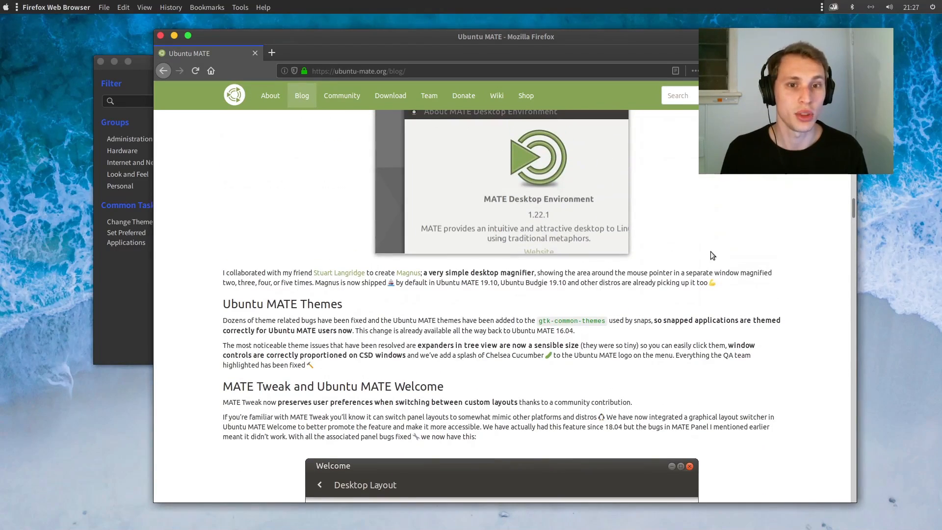
- Scroll the release notes back to the title and the What works? section
{"action": "scroll", "scroll_direction": "up", "scroll_amount": 3}
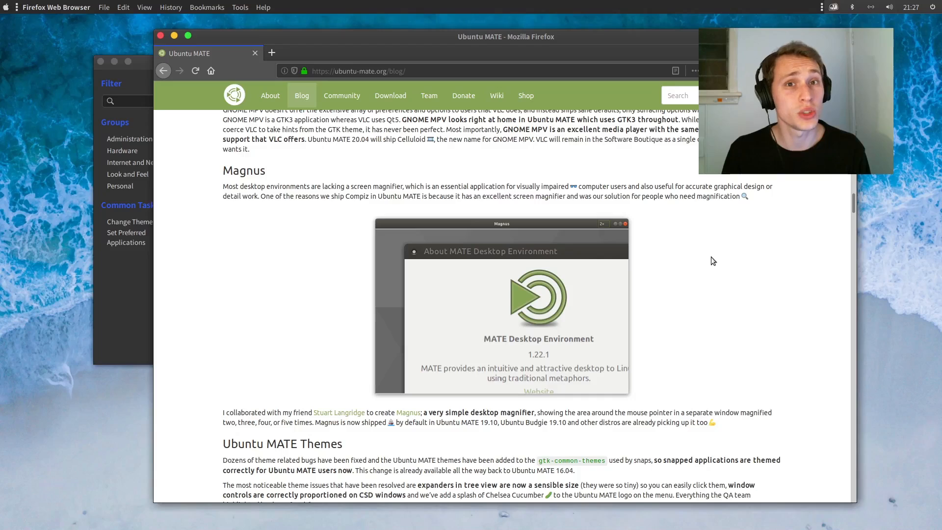
{"action": "mouse_move", "coordinate": [669, 237]}
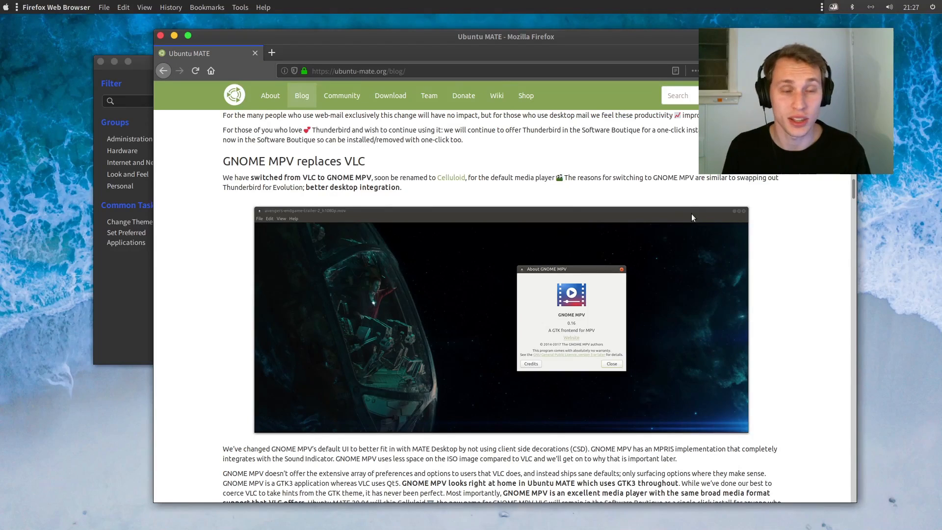
{"action": "scroll", "scroll_direction": "down", "scroll_amount": 3}
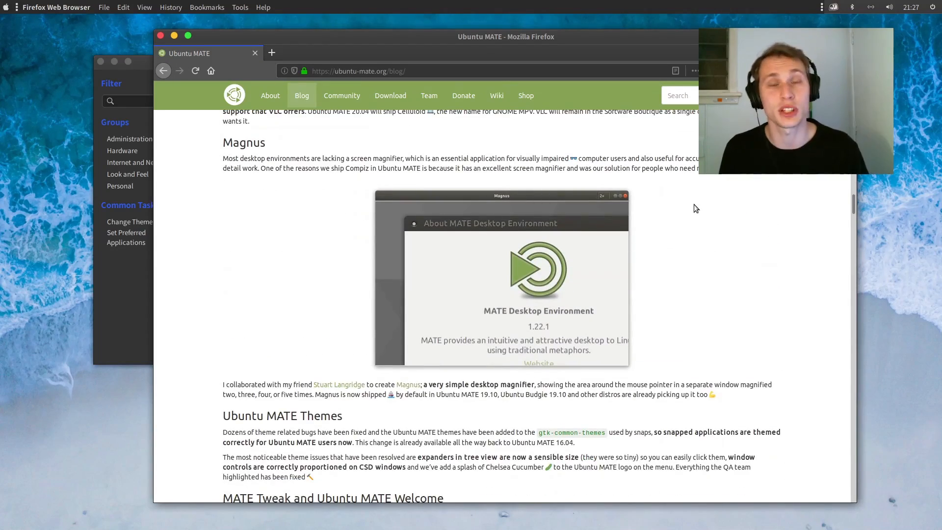
{"action": "scroll", "scroll_direction": "down", "scroll_amount": 3}
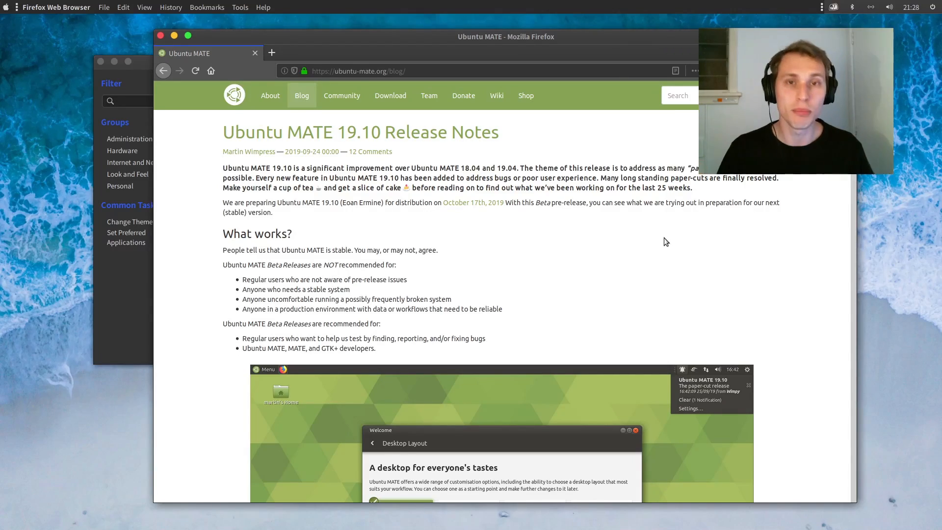
{"action": "mouse_move", "coordinate": [513, 165]}
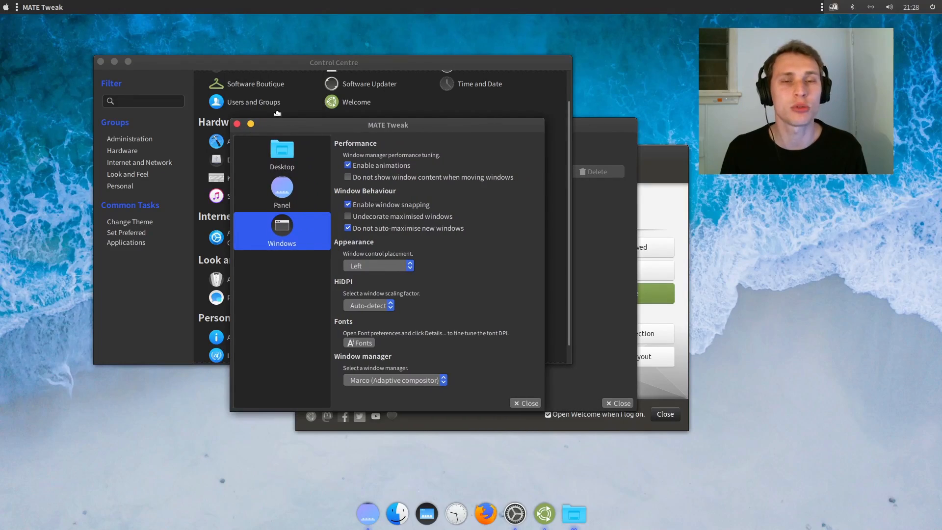
- Move the MATE Tweak window aside and close Control Centre
{"action": "left_click_drag", "start_coordinate": [388, 124], "coordinate": [276, 163]}
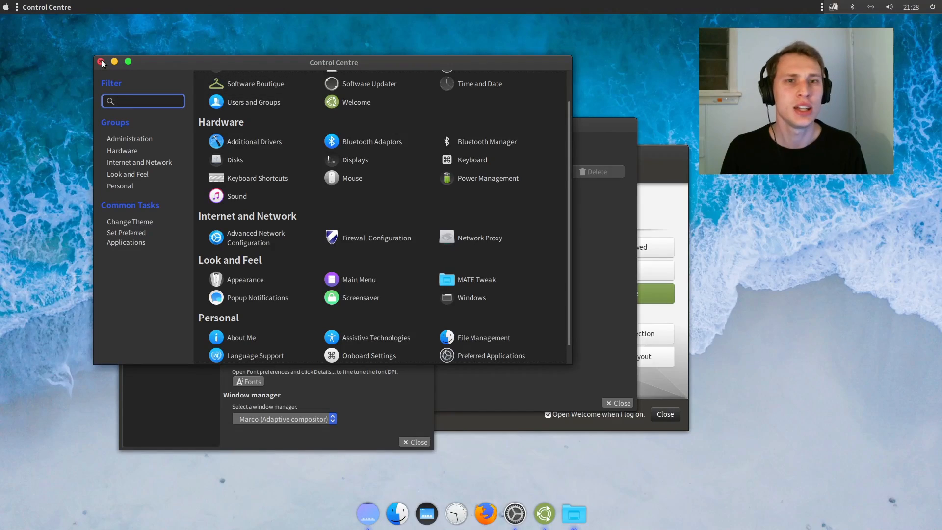
{"action": "mouse_move", "coordinate": [101, 62]}
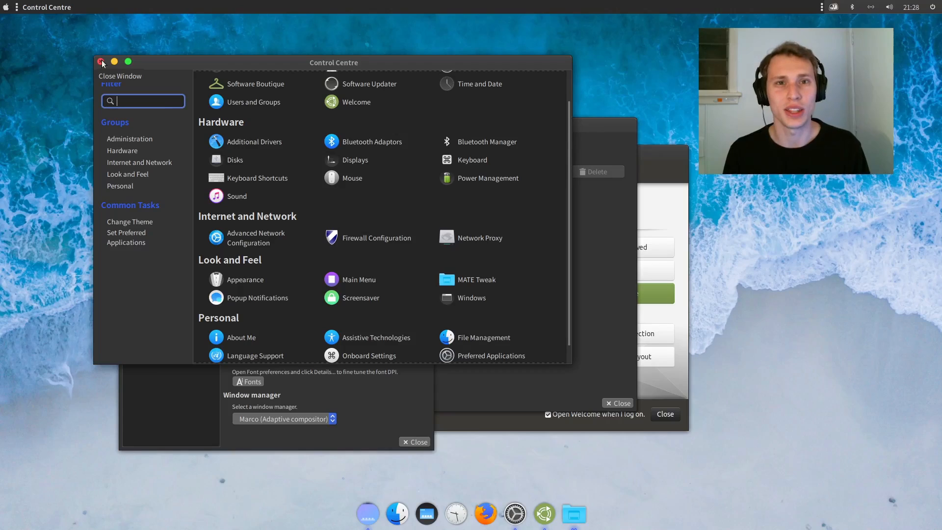
{"action": "left_click", "coordinate": [101, 62]}
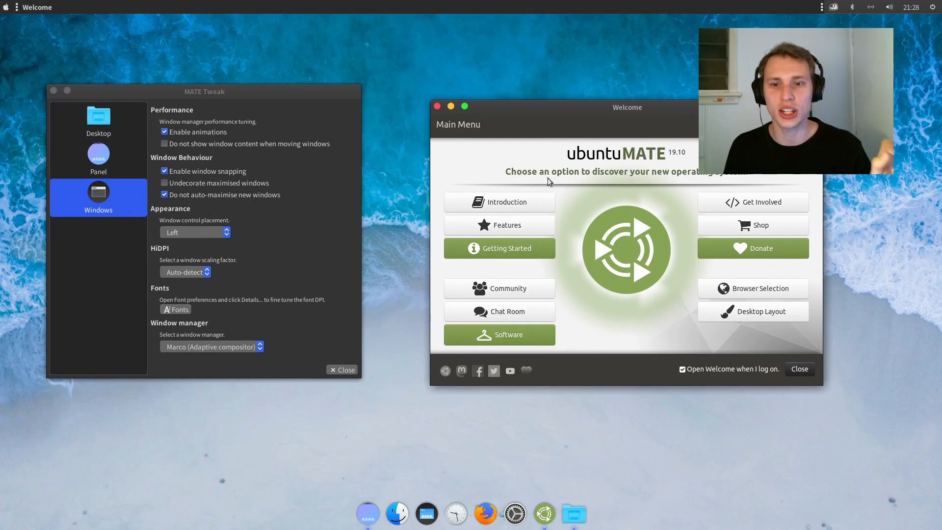
{"action": "mouse_move", "coordinate": [514, 246]}
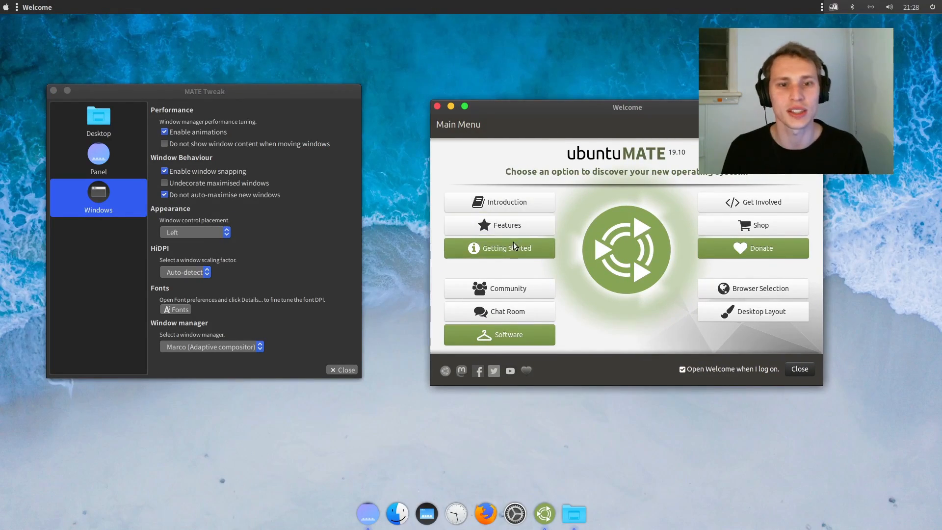
{"action": "mouse_move", "coordinate": [536, 271]}
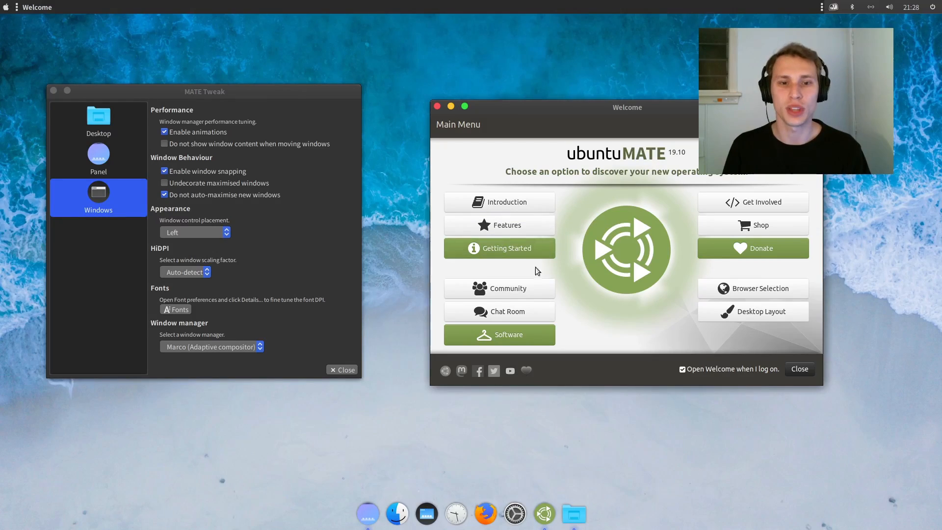
- Switch Welcome to the Software Boutique page and nudge its window up and right
{"action": "left_click", "coordinate": [499, 335]}
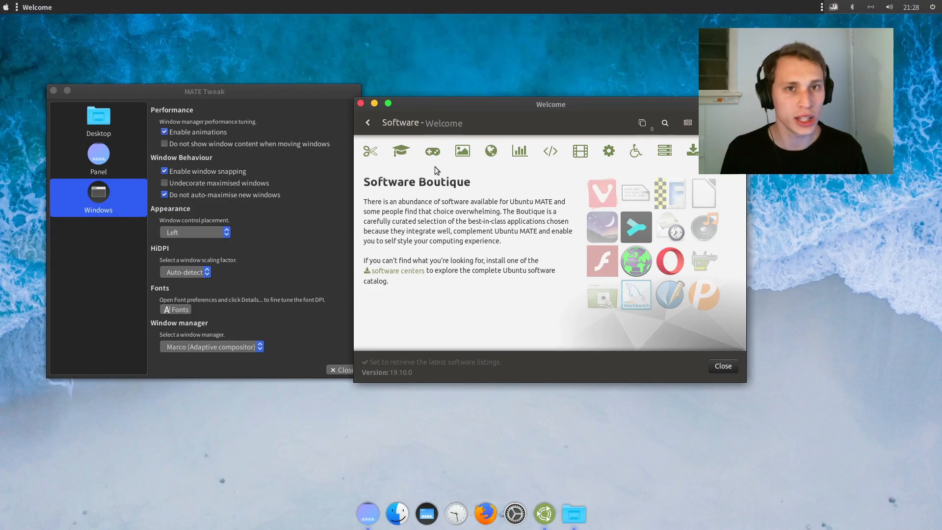
{"action": "mouse_move", "coordinate": [441, 112]}
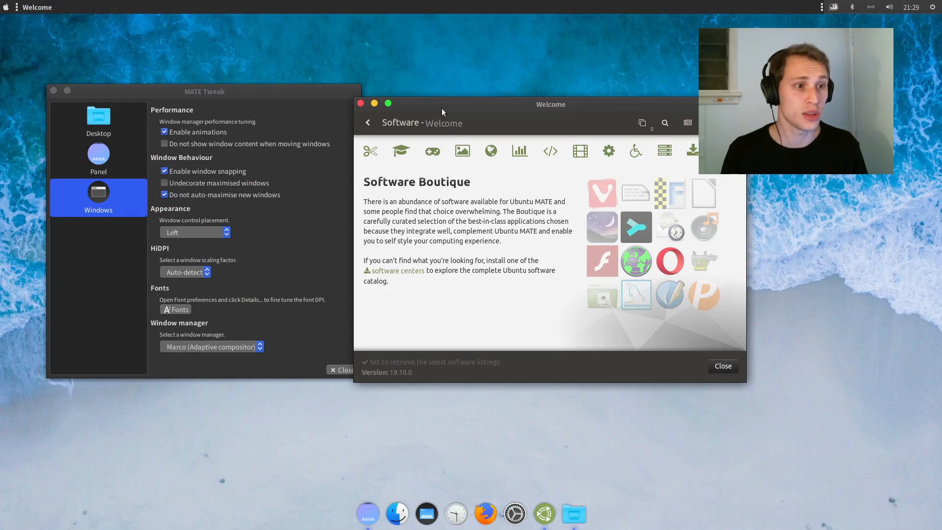
{"action": "mouse_move", "coordinate": [492, 271]}
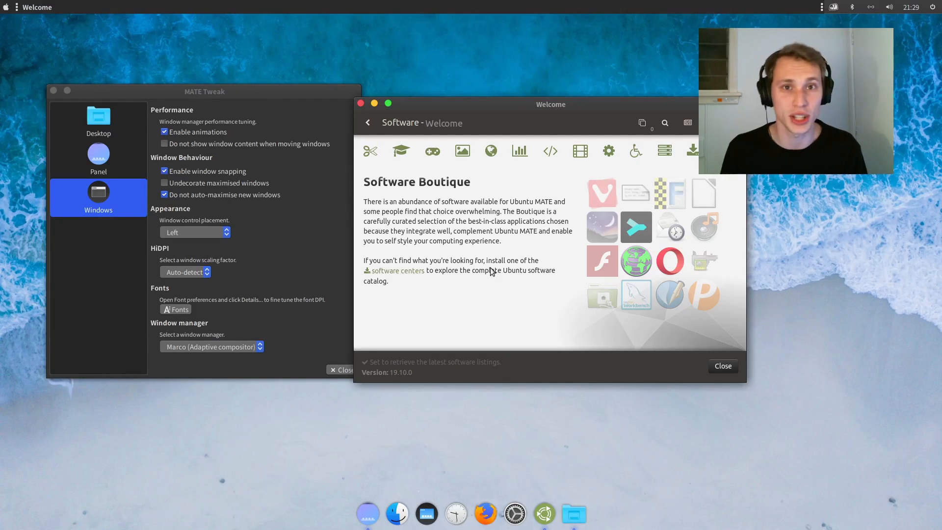
{"action": "mouse_move", "coordinate": [498, 269]}
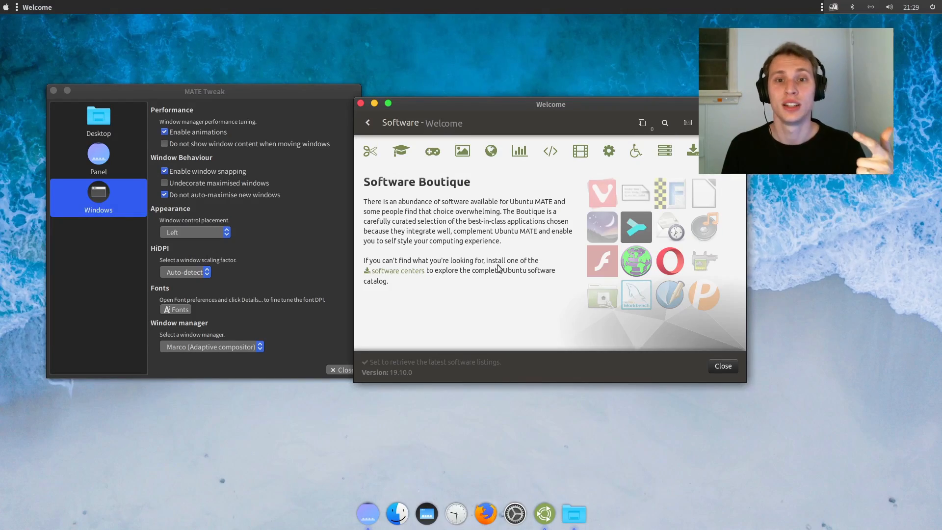
{"action": "mouse_move", "coordinate": [508, 277]}
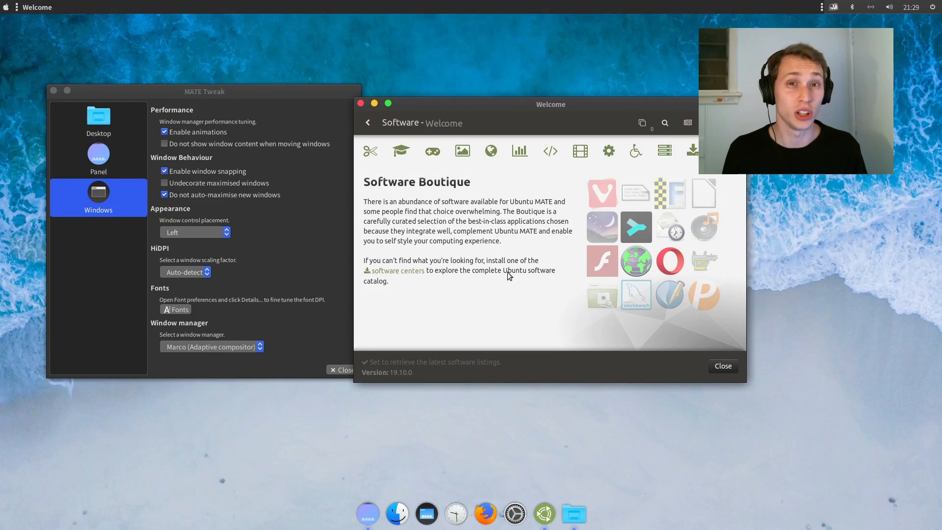
{"action": "left_click_drag", "start_coordinate": [550, 104], "coordinate": [563, 92]}
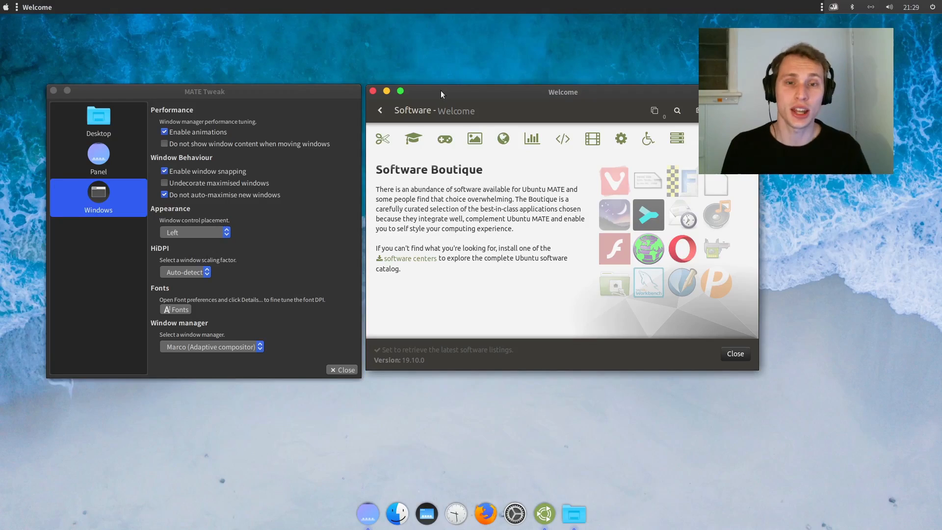
{"action": "mouse_move", "coordinate": [430, 100]}
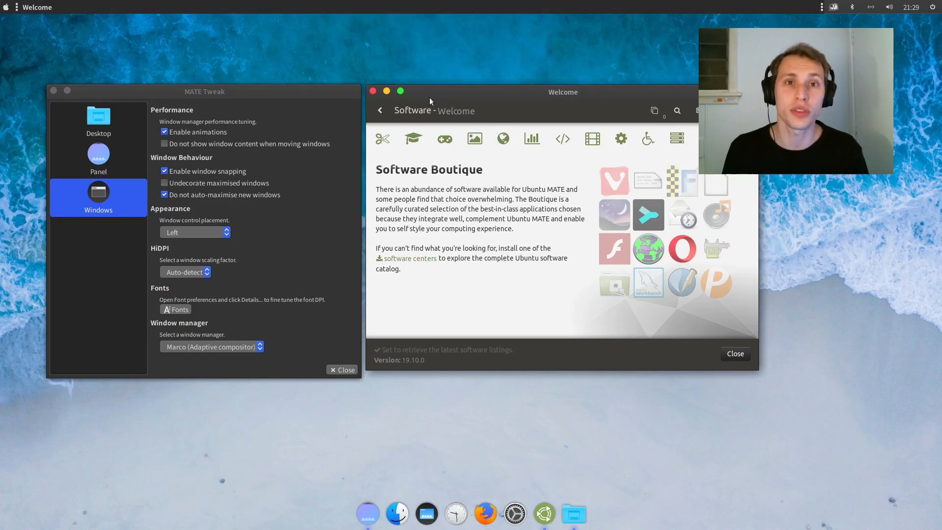